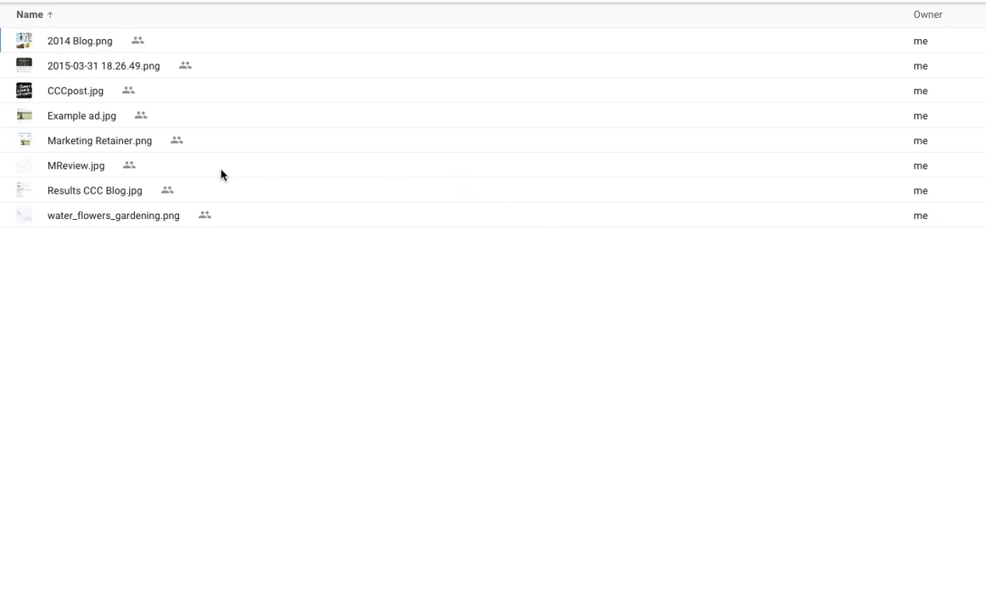
pyautogui.moveTo(84, 55)
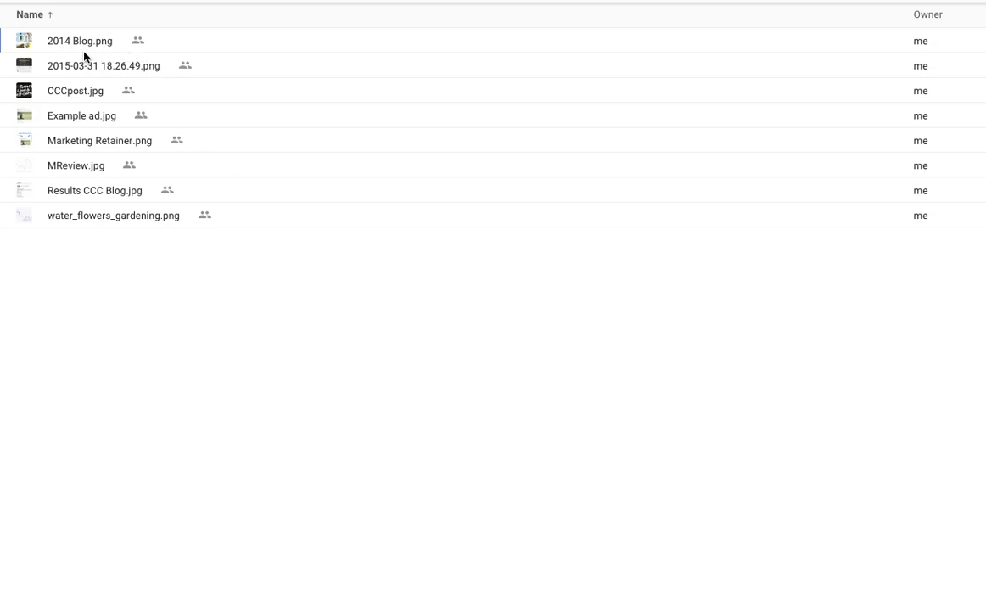
pyautogui.moveTo(81, 77)
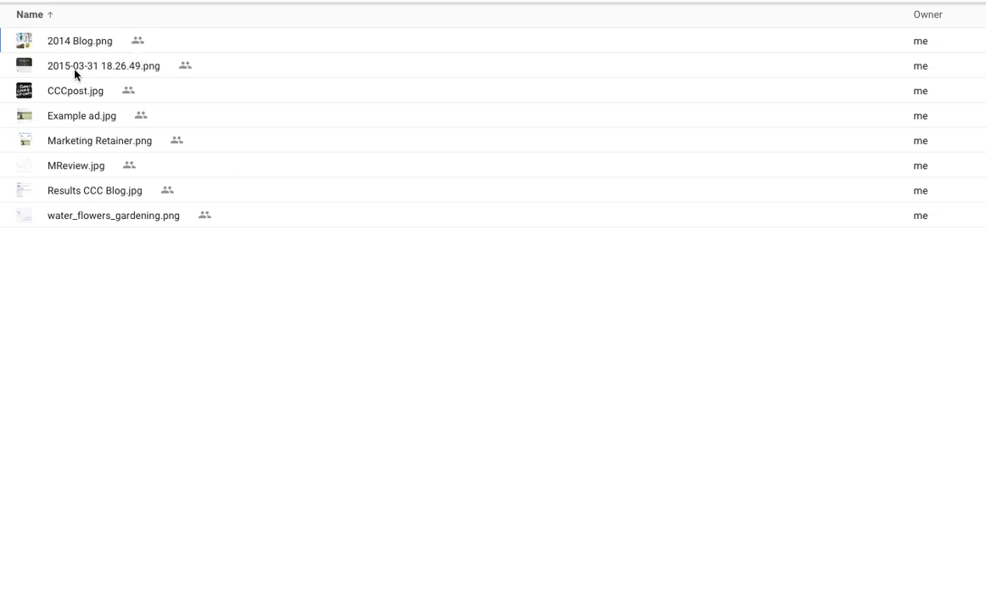
pyautogui.moveTo(245, 63)
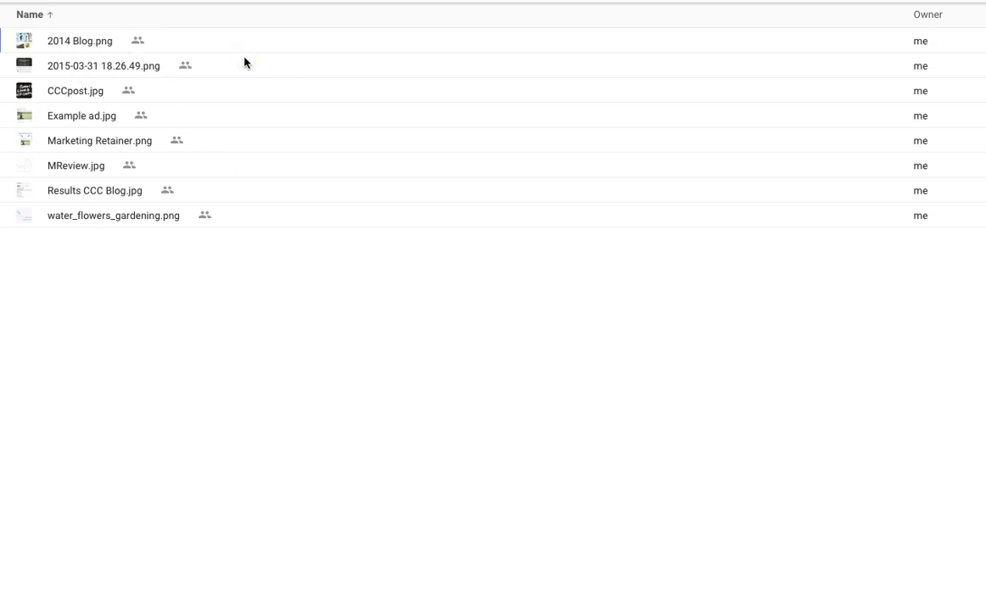
pyautogui.moveTo(211, 56)
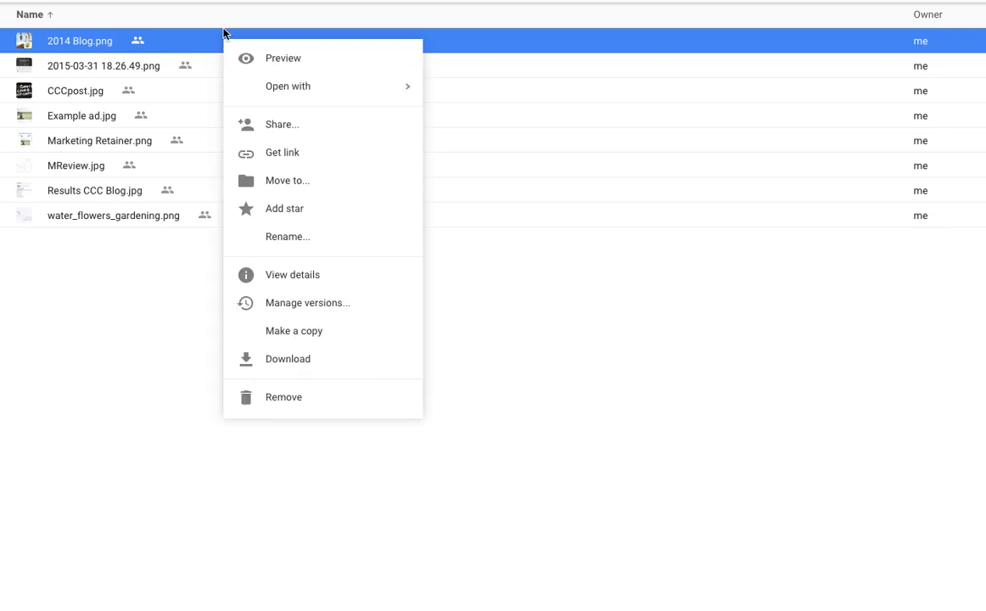
pyautogui.moveTo(276, 159)
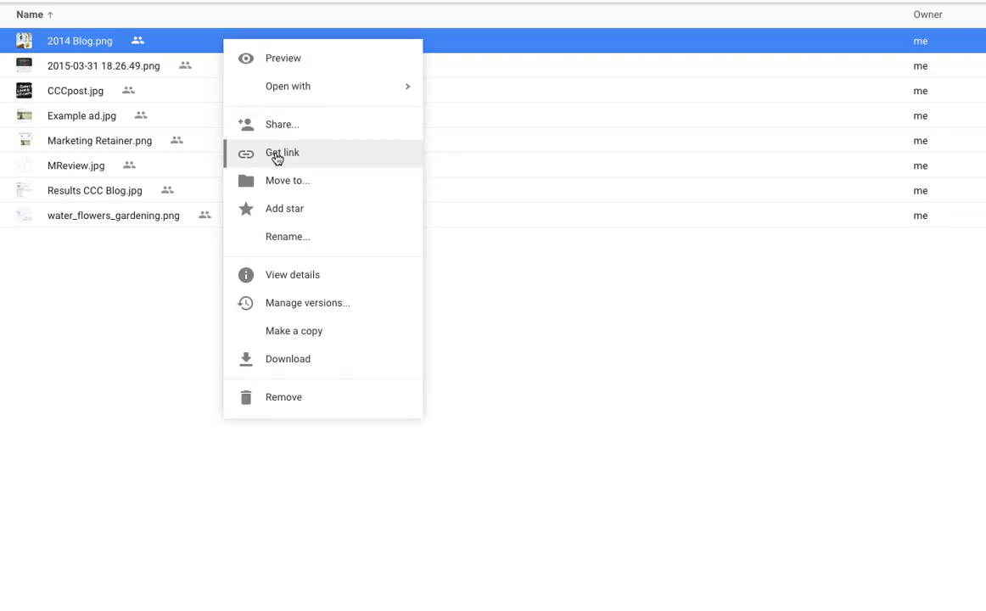
# Get the shareable link for 2014 Blog.png from its context menu
pyautogui.click(281, 152)
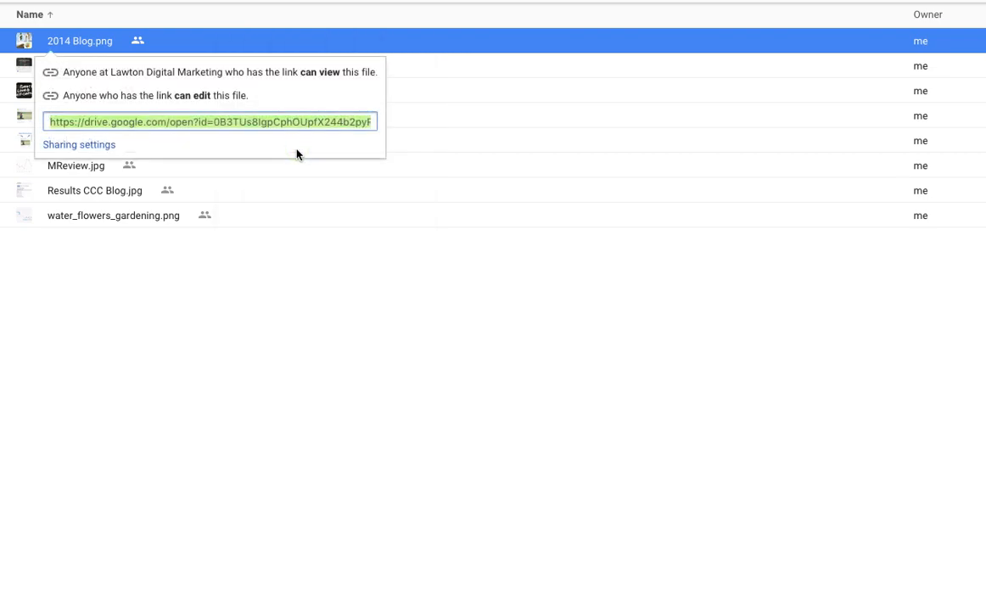
pyautogui.moveTo(78, 95)
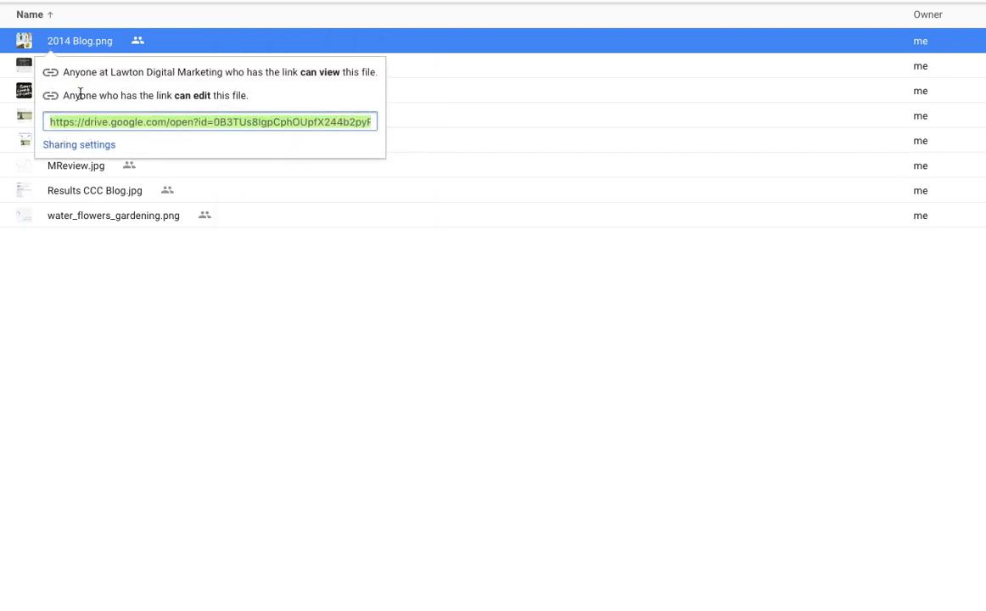
pyautogui.moveTo(204, 118)
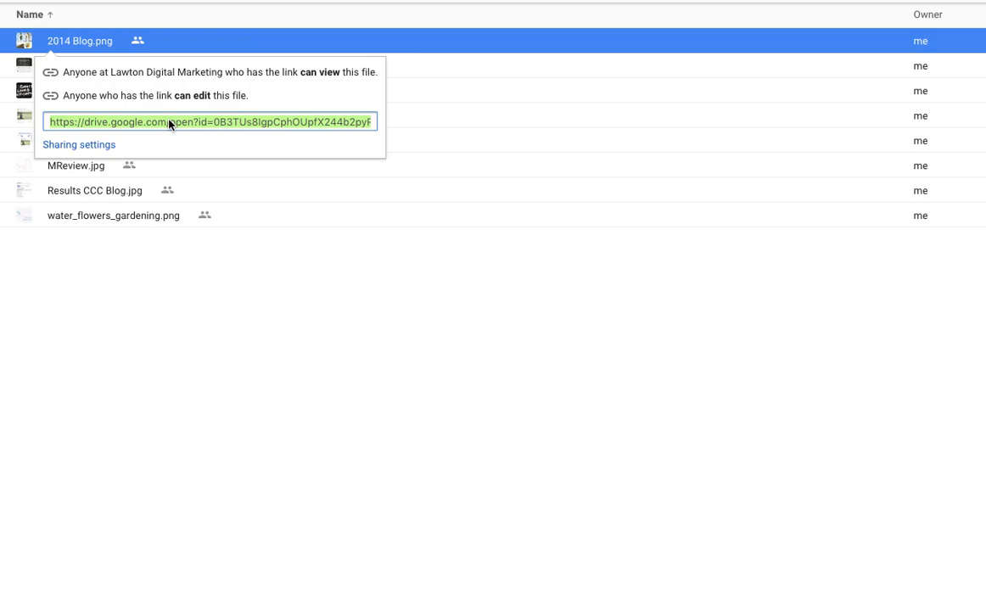
pyautogui.moveTo(266, 124)
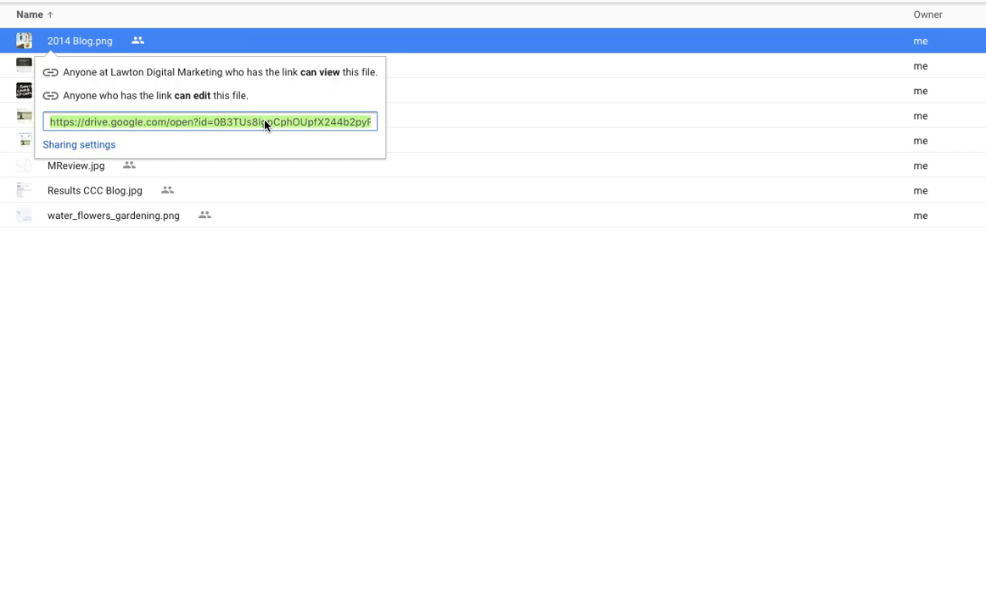
pyautogui.moveTo(102, 89)
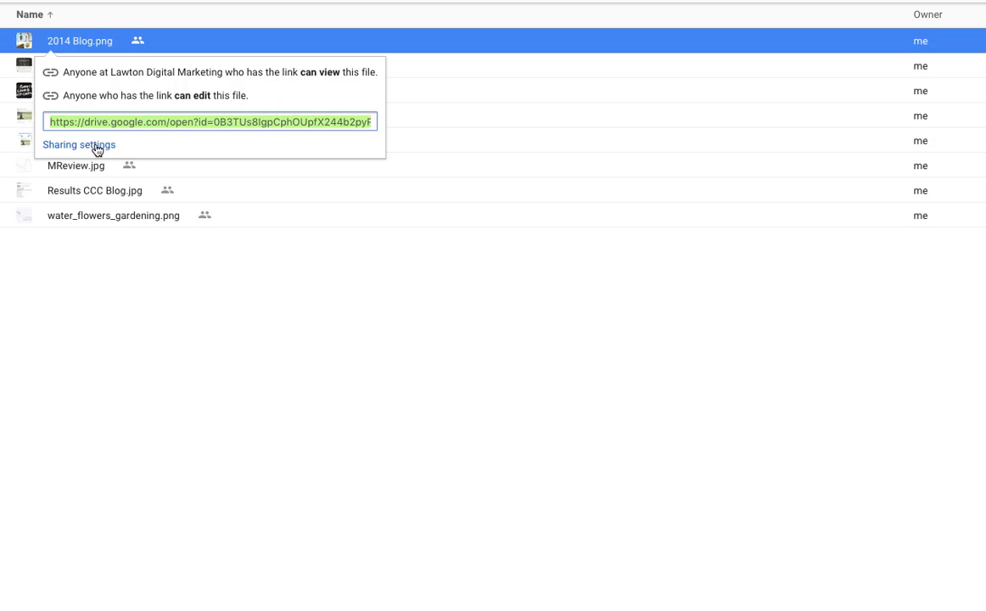
# Open the full sharing settings dialog for 2014 Blog.png
pyautogui.click(79, 144)
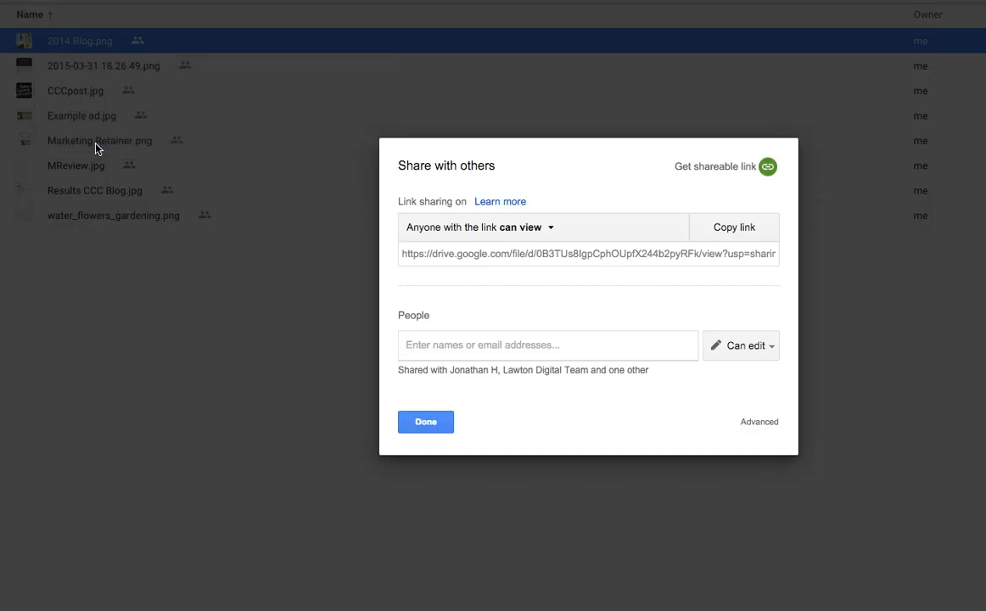
pyautogui.moveTo(634, 211)
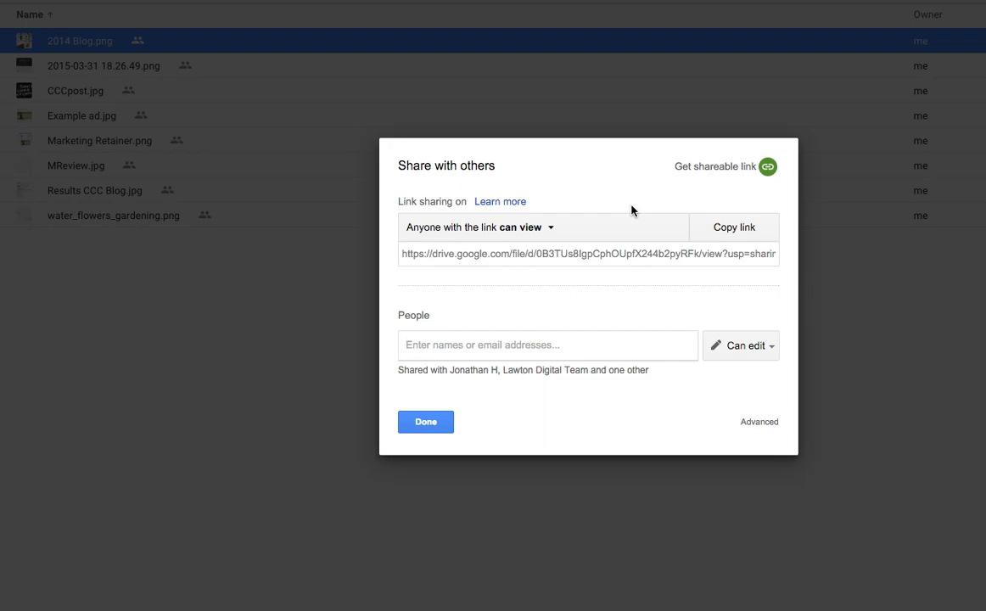
pyautogui.moveTo(448, 249)
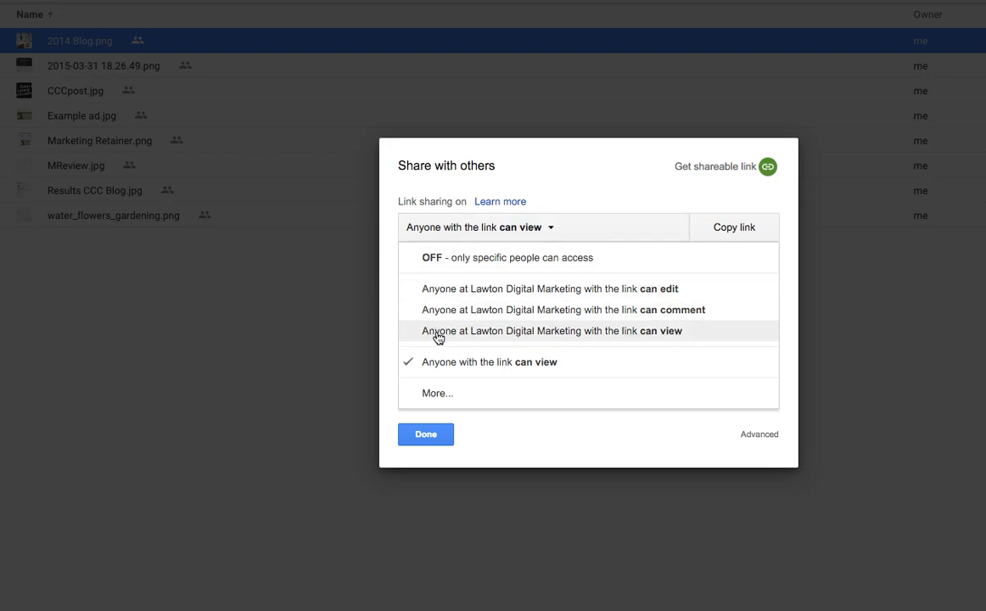
pyautogui.moveTo(505, 283)
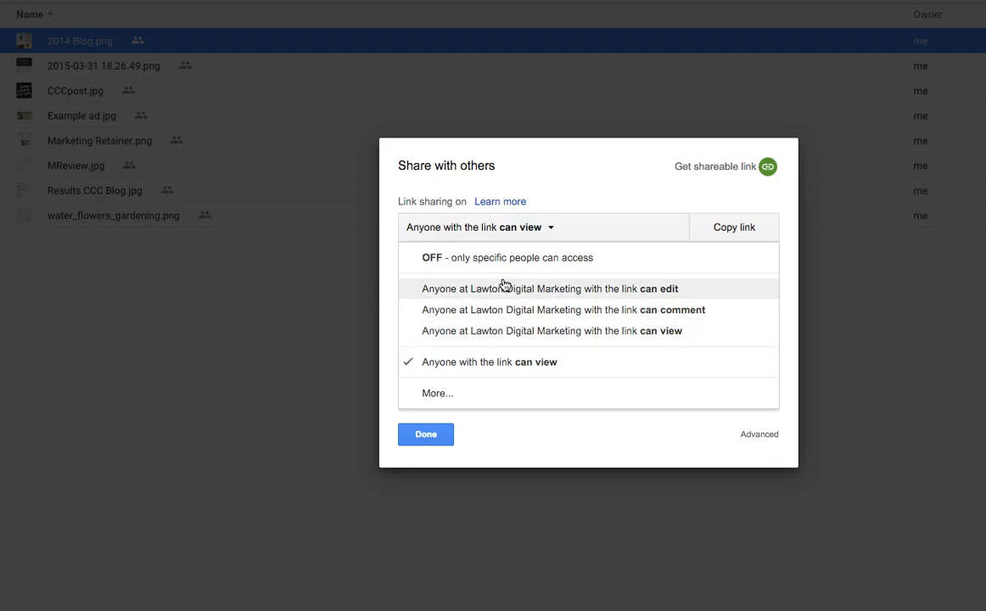
pyautogui.moveTo(505, 346)
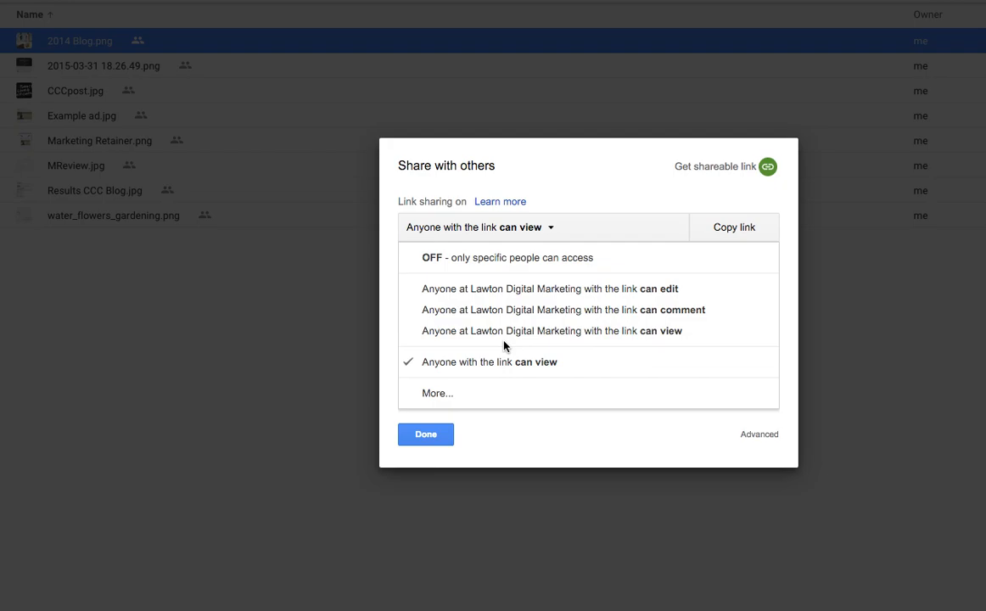
pyautogui.moveTo(552, 366)
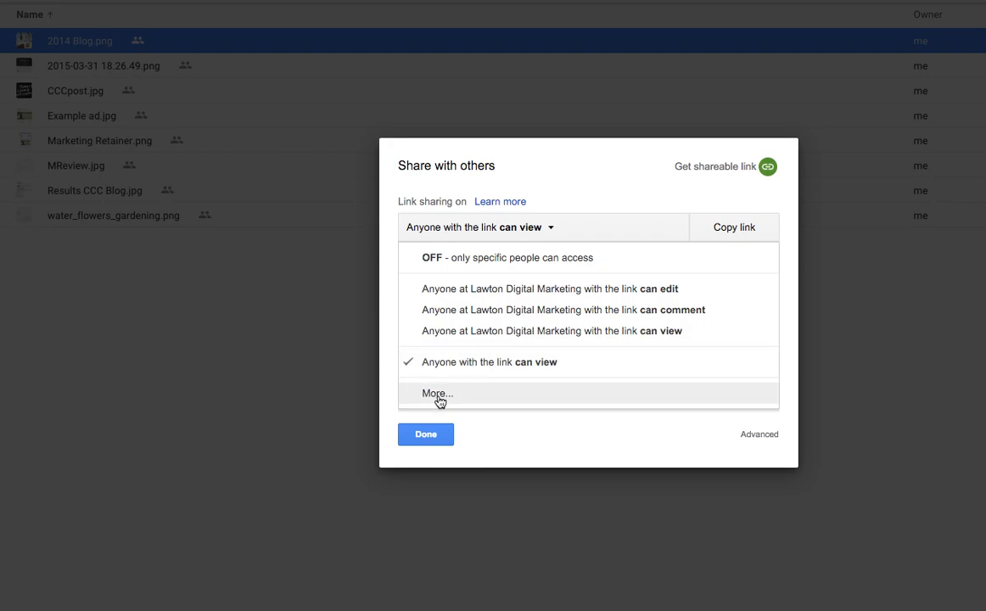
# Set link sharing to 'On - Anyone with the link' with Can edit access
pyautogui.click(437, 393)
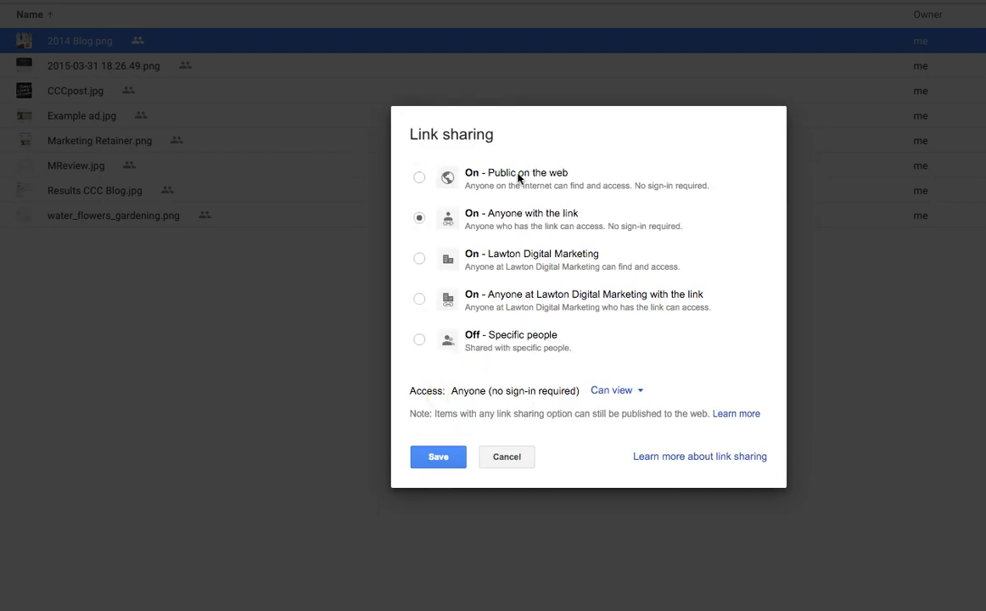
pyautogui.moveTo(490, 207)
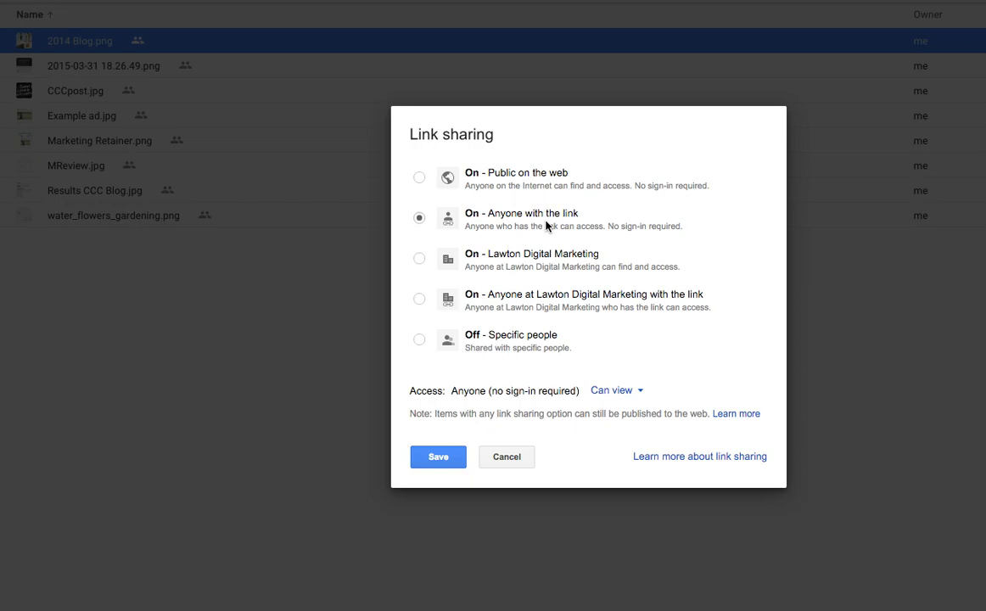
pyautogui.click(616, 390)
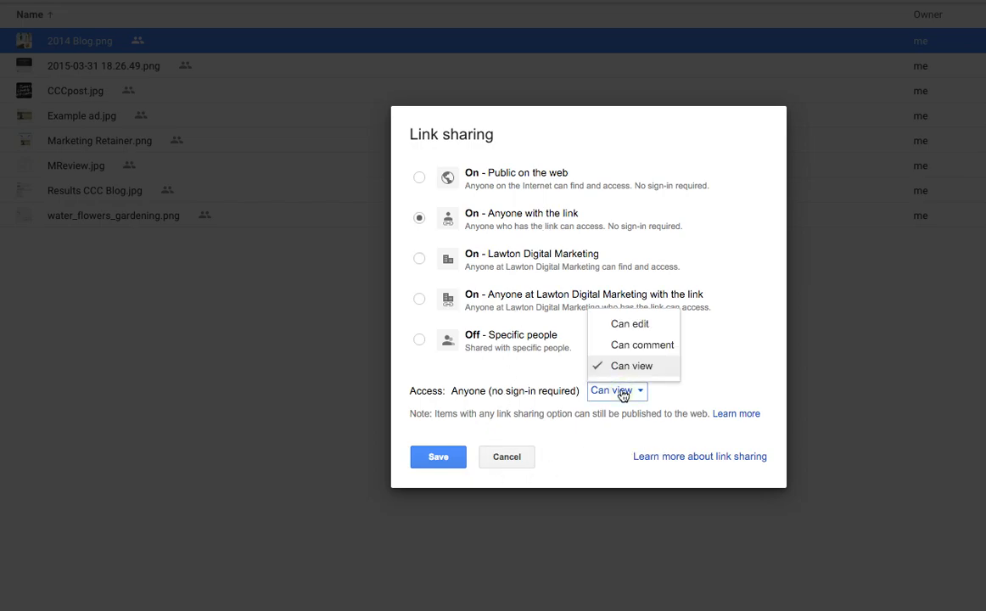
pyautogui.click(628, 323)
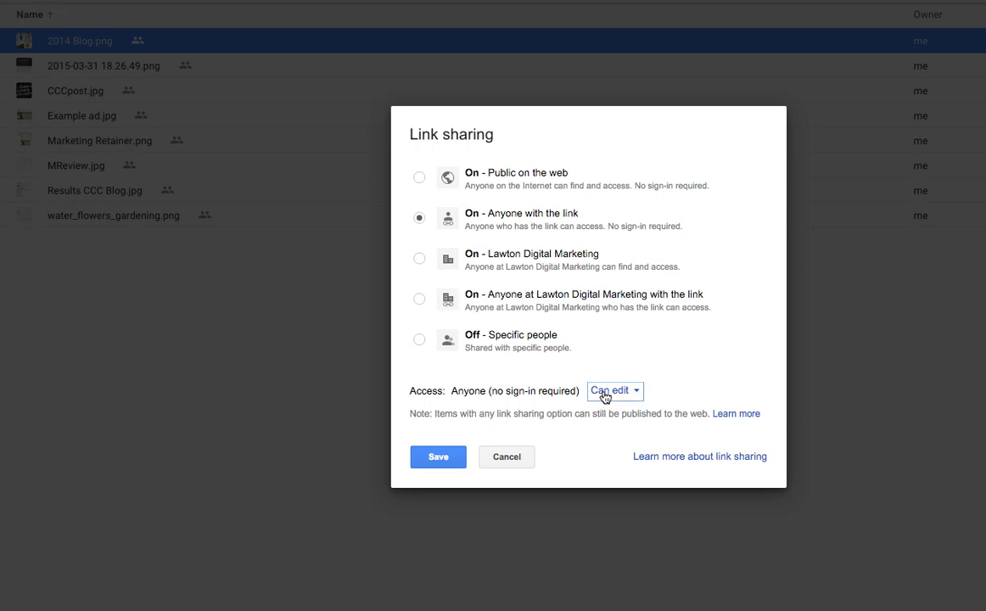
pyautogui.moveTo(514, 183)
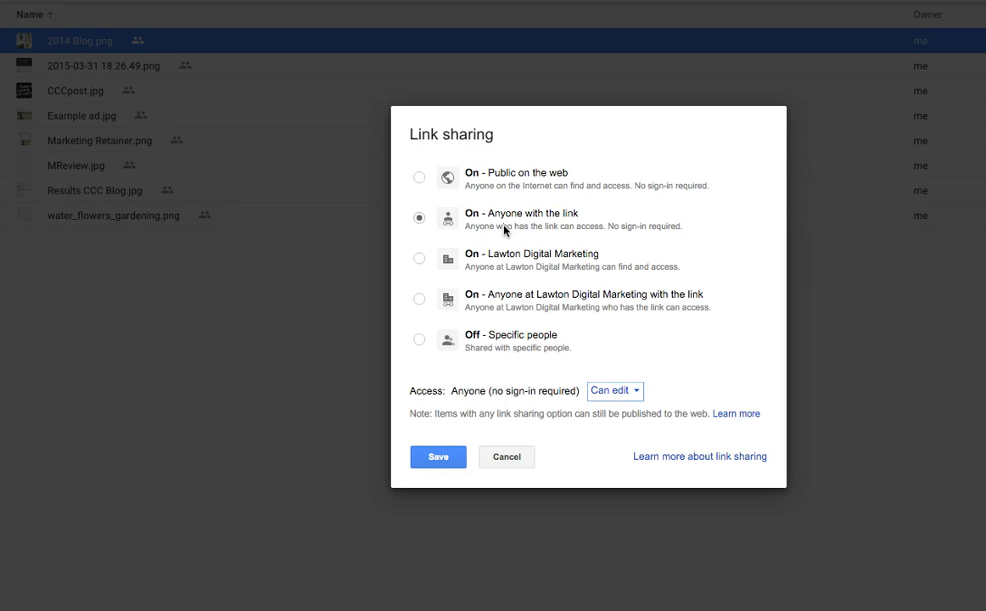
pyautogui.moveTo(559, 181)
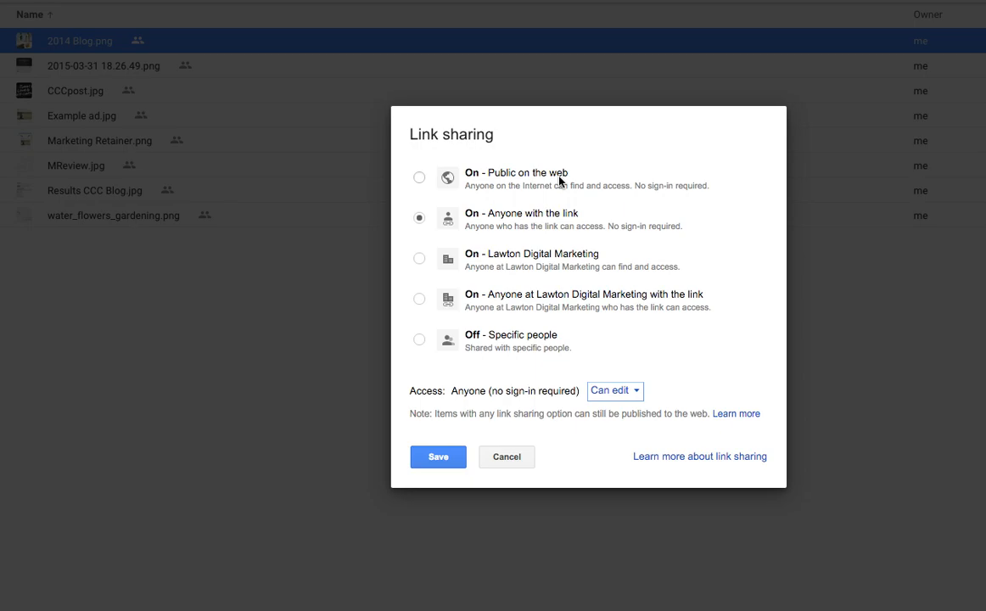
pyautogui.moveTo(463, 218)
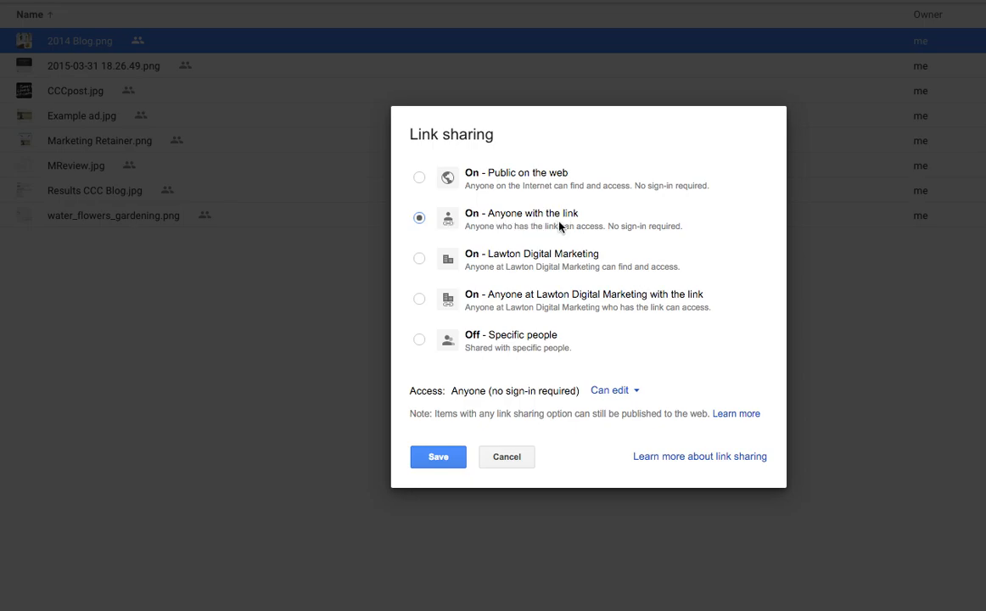
pyautogui.moveTo(508, 226)
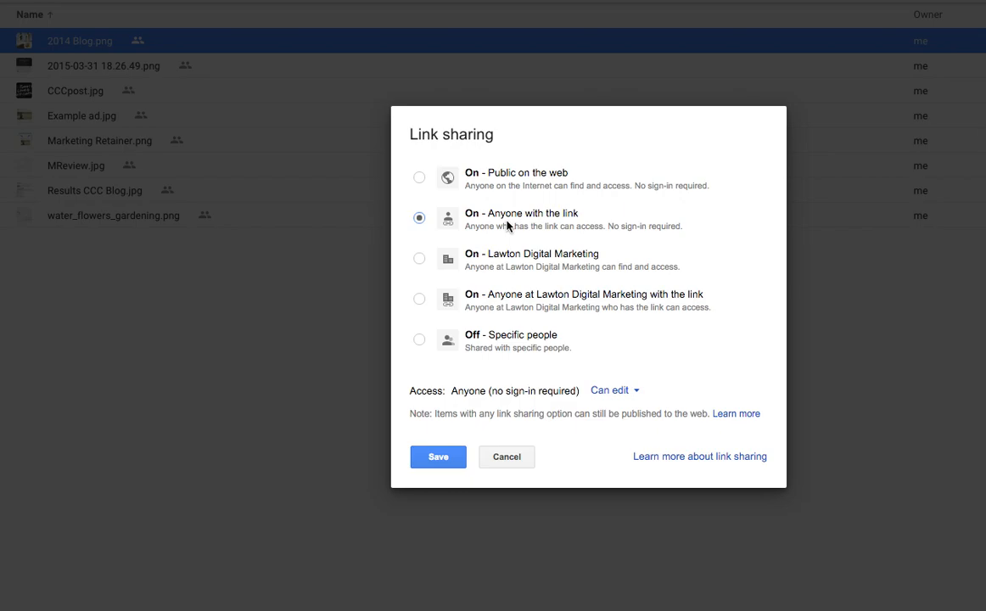
pyautogui.moveTo(500, 266)
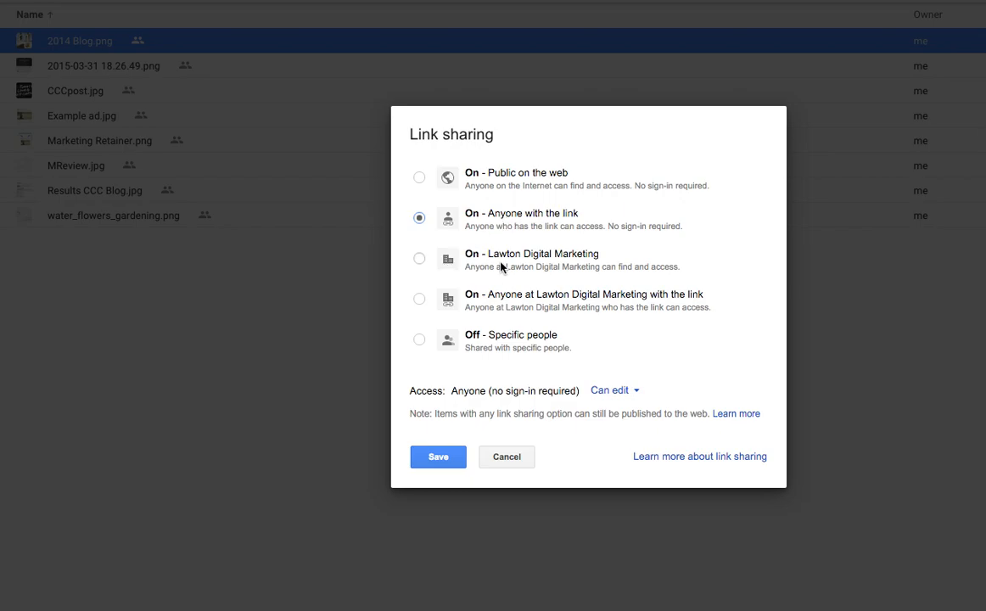
# Toggle through Lawton Digital Marketing back to 'Anyone with the link' with Can view access
pyautogui.click(418, 258)
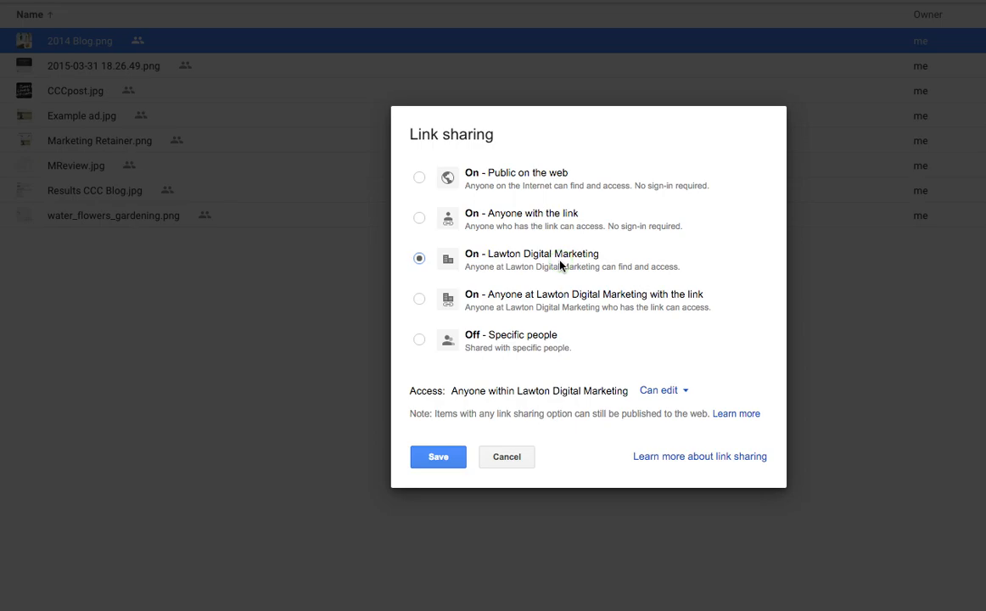
pyautogui.moveTo(655, 257)
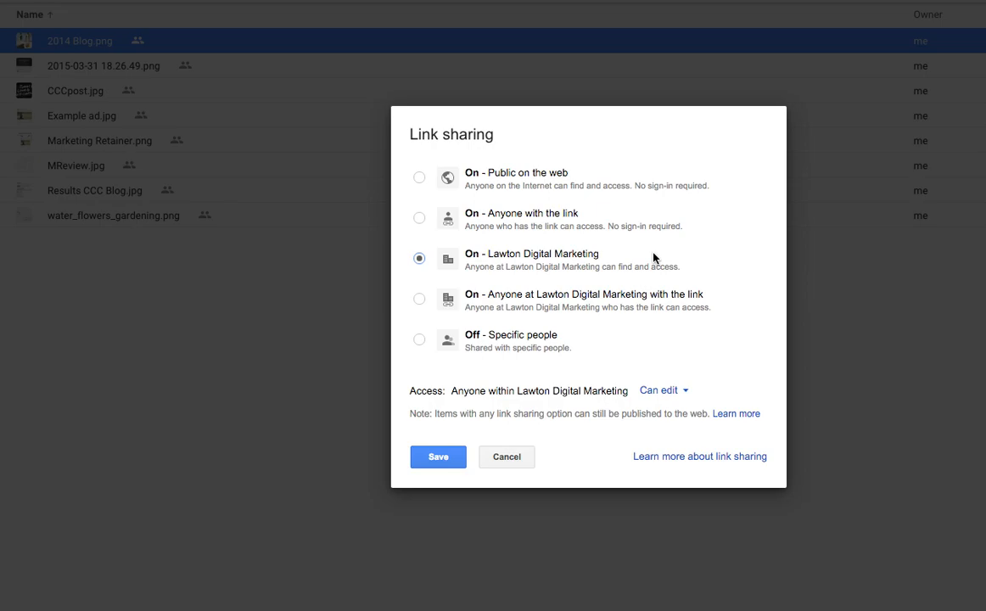
pyautogui.click(420, 219)
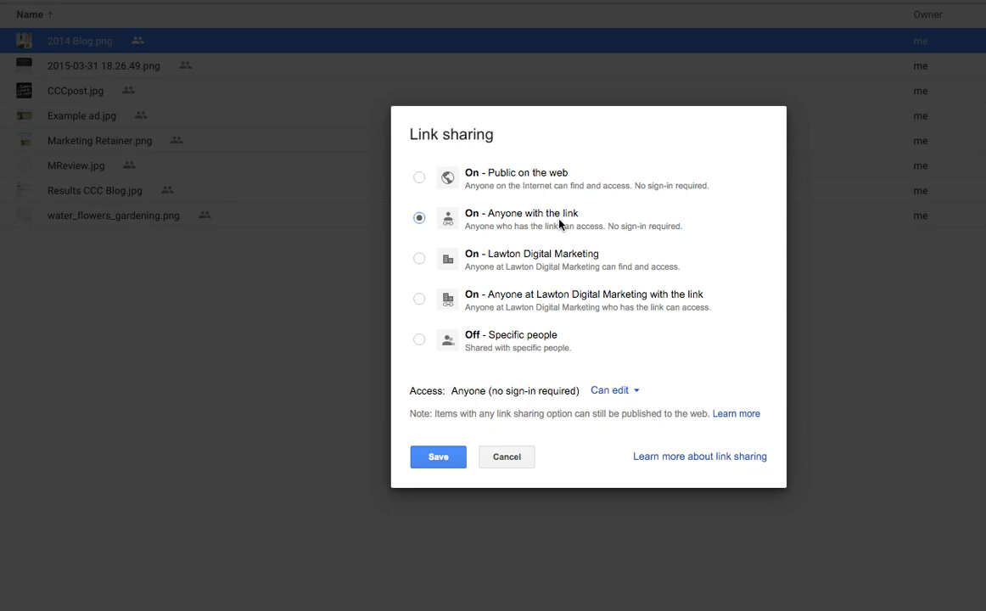
pyautogui.moveTo(568, 358)
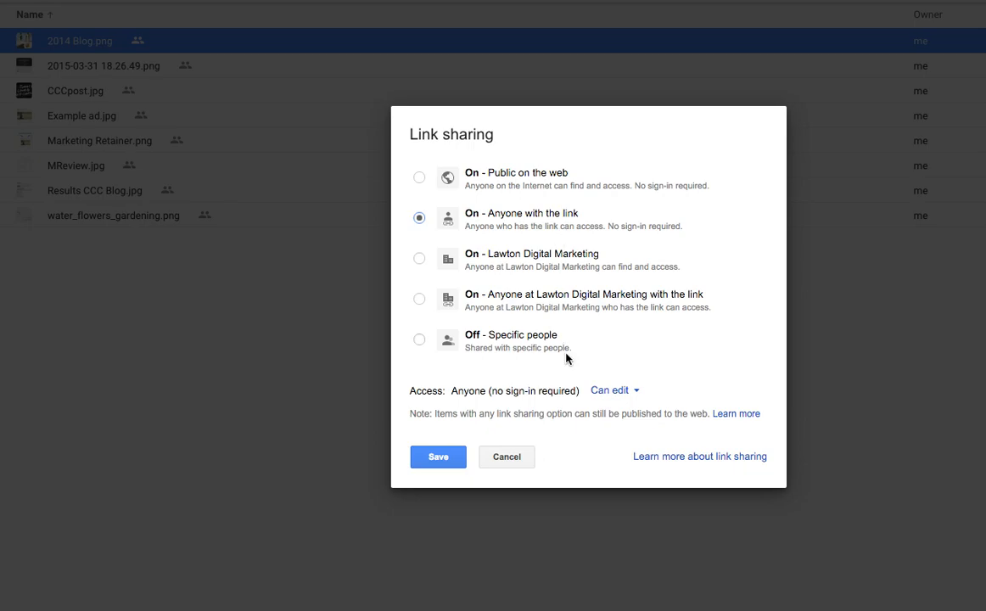
pyautogui.click(614, 390)
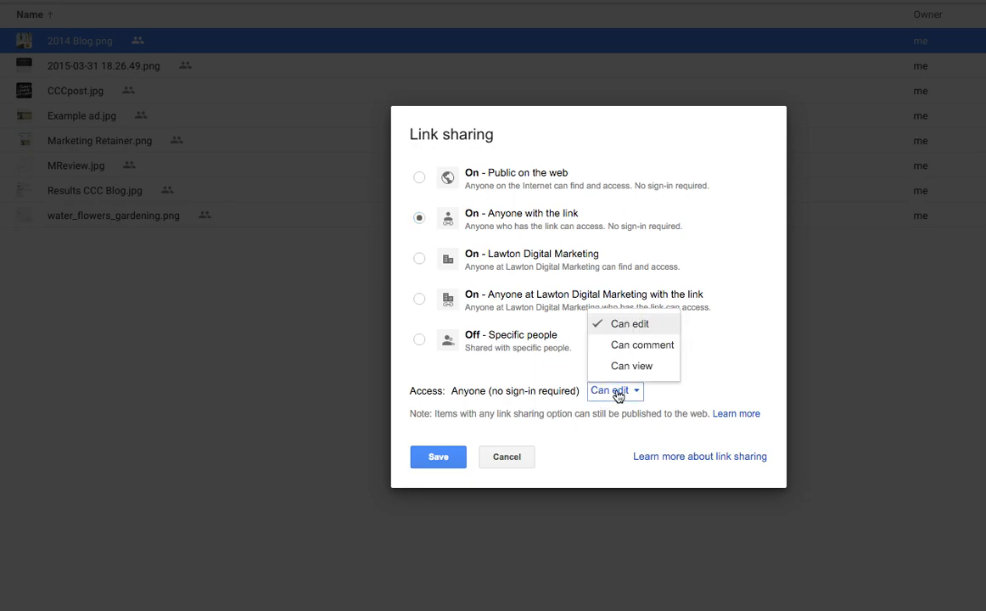
pyautogui.click(633, 365)
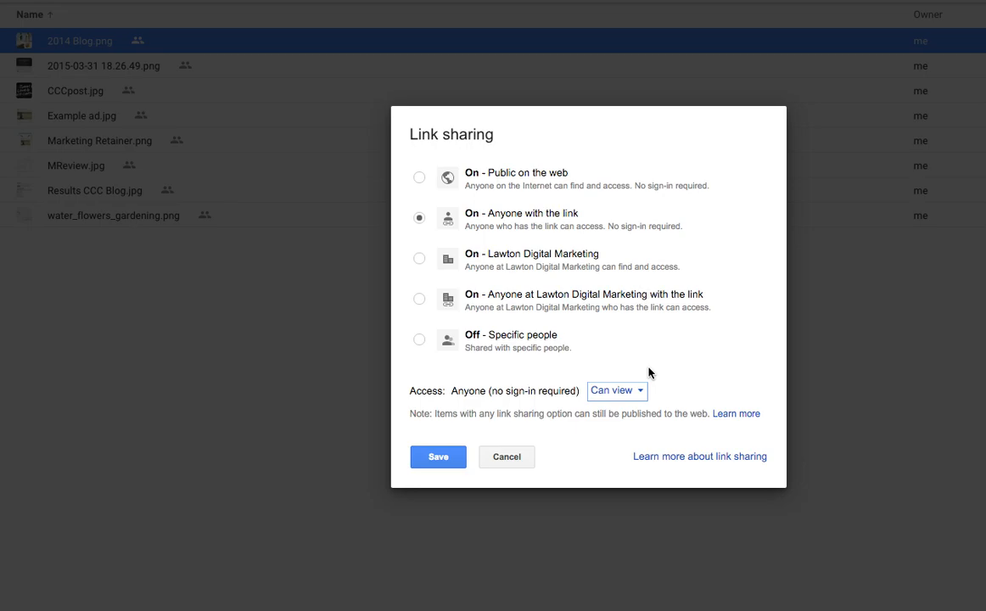
pyautogui.moveTo(451, 437)
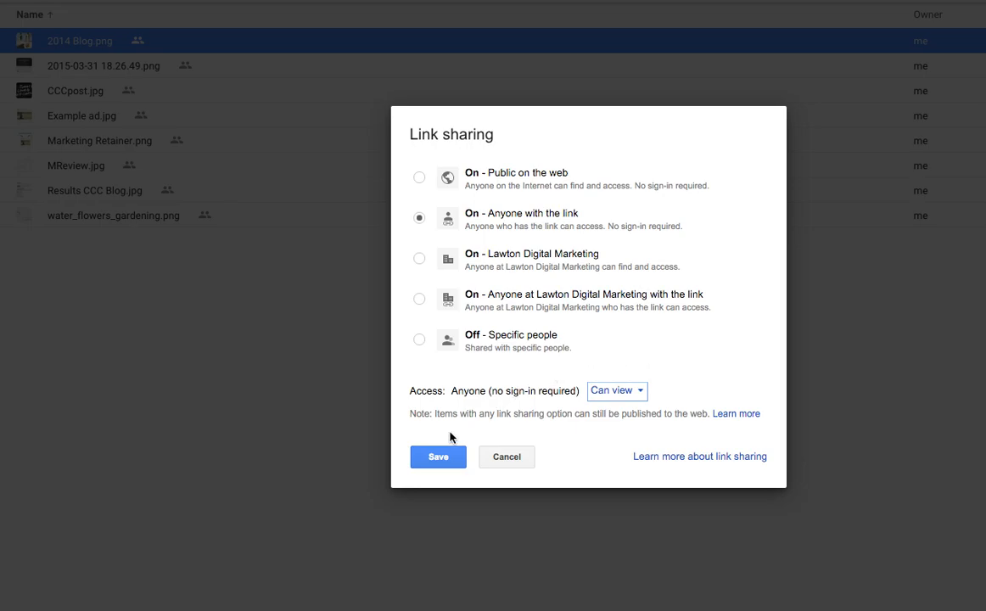
# Save the view-only link sharing, copy the shareable URL, and close the dialog
pyautogui.click(438, 457)
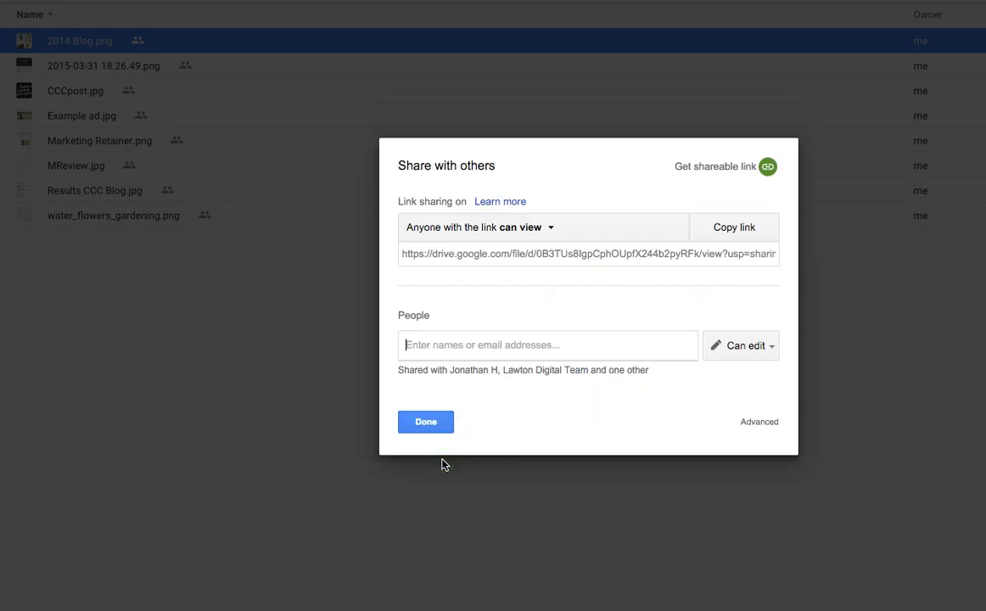
pyautogui.click(588, 254)
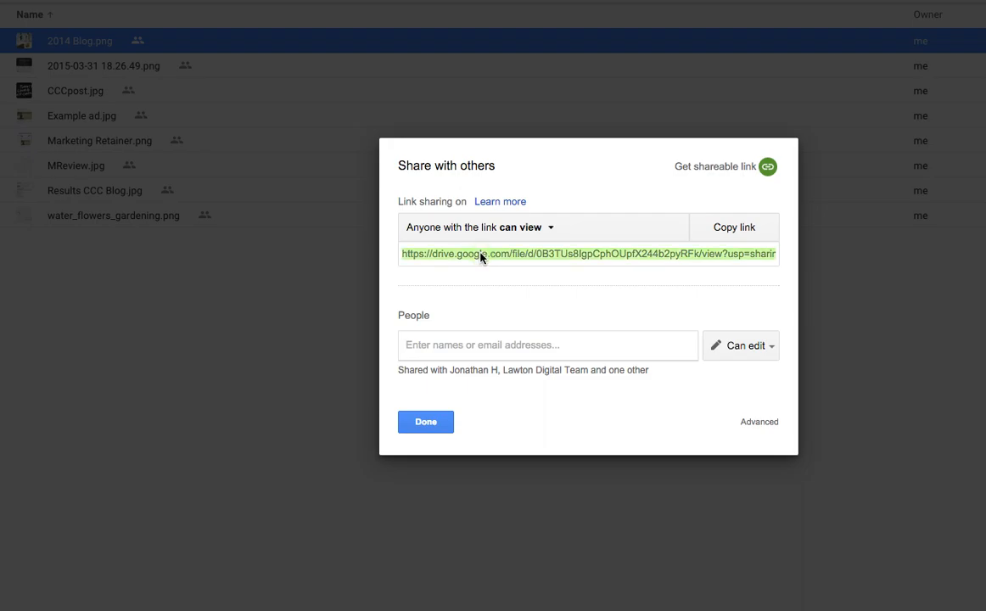
pyautogui.moveTo(497, 267)
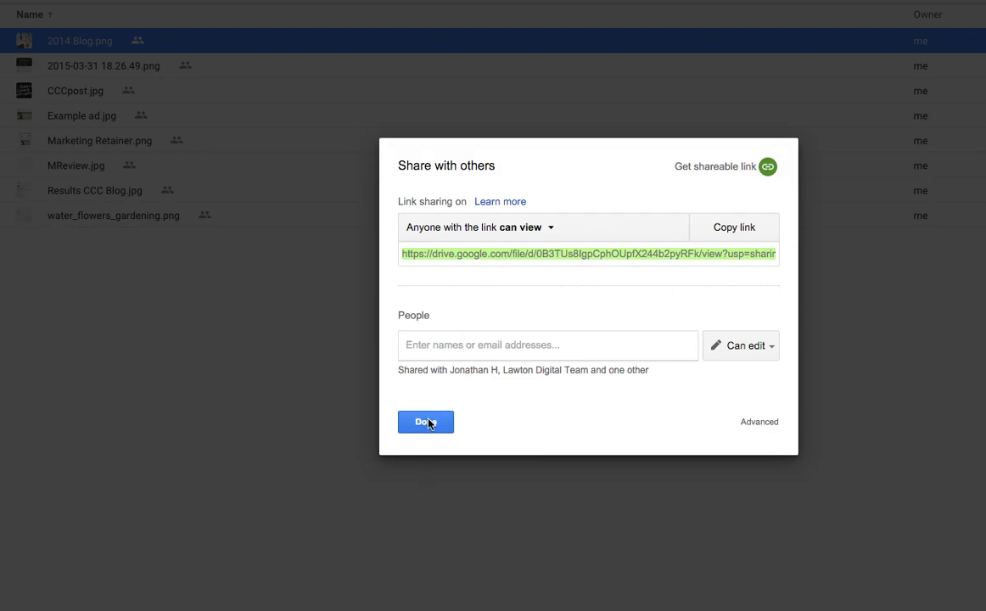
pyautogui.click(425, 421)
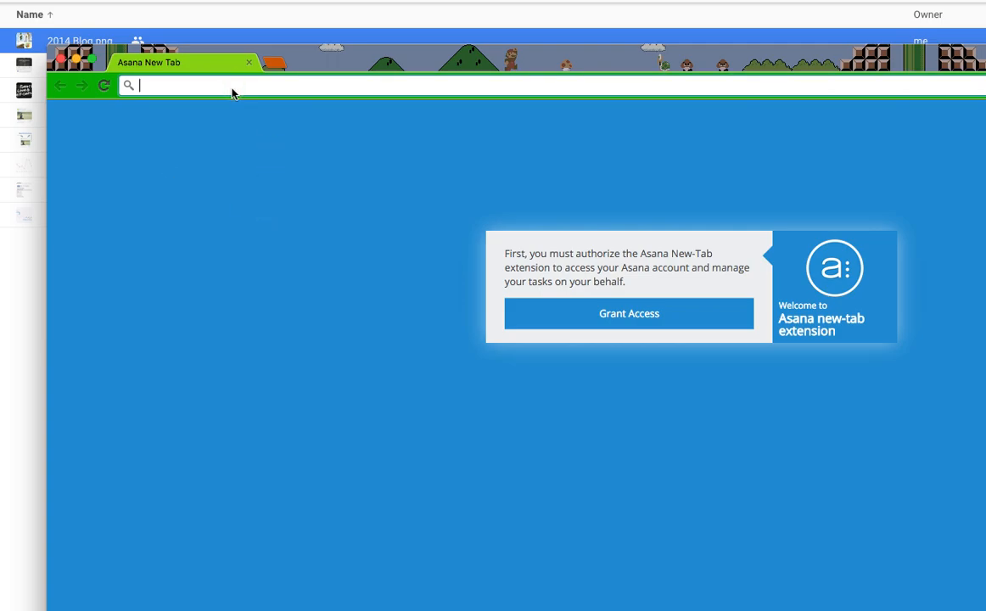
# Load the copied 2014 Blog.png Drive link in a new tab's address bar
pyautogui.write('https://drive.google.com/file/d/0B3TUs8lgpCphOUpfX244b2pyRFk/view?usp=sharing')
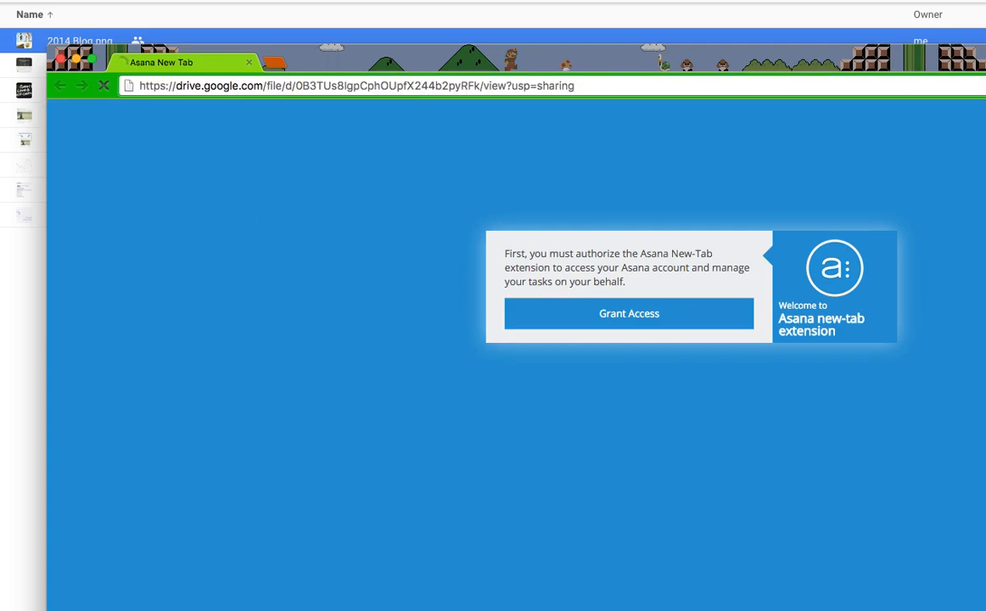